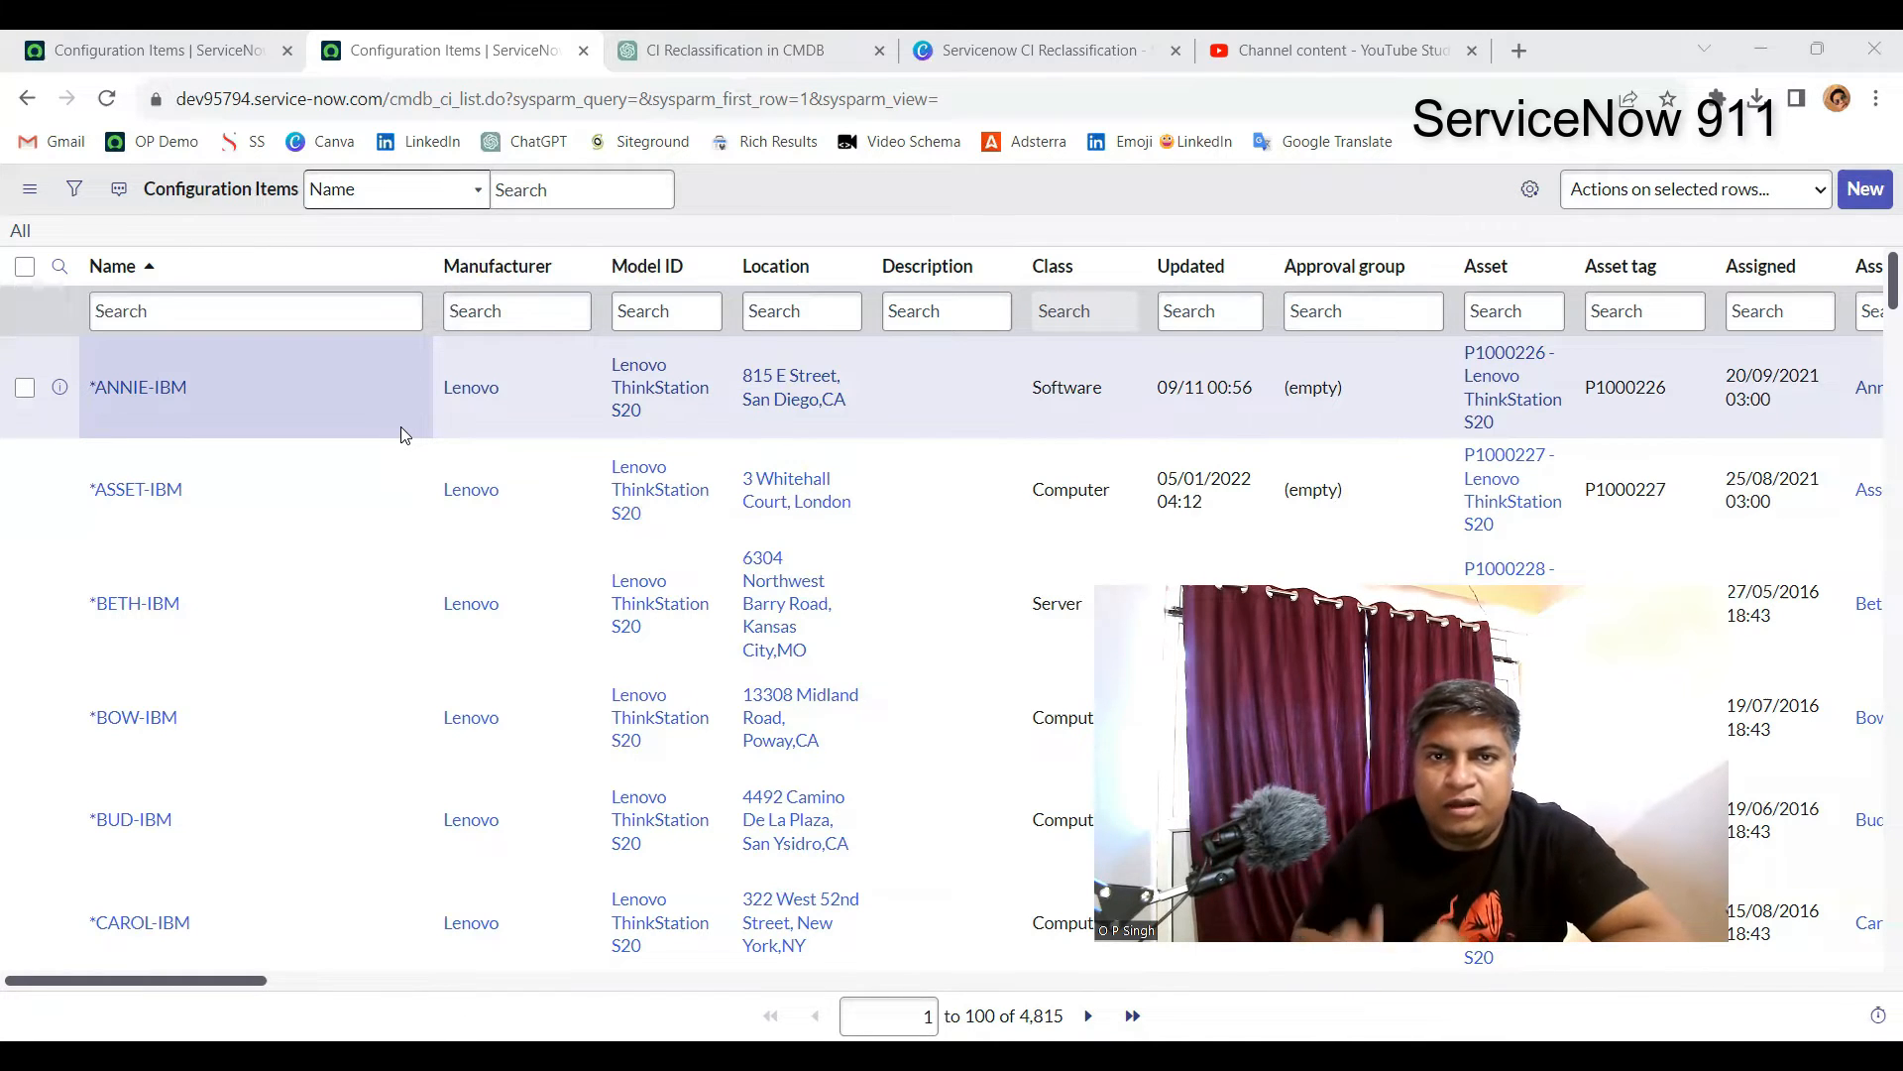
{"action": "mouse_move", "coordinate": [335, 557]}
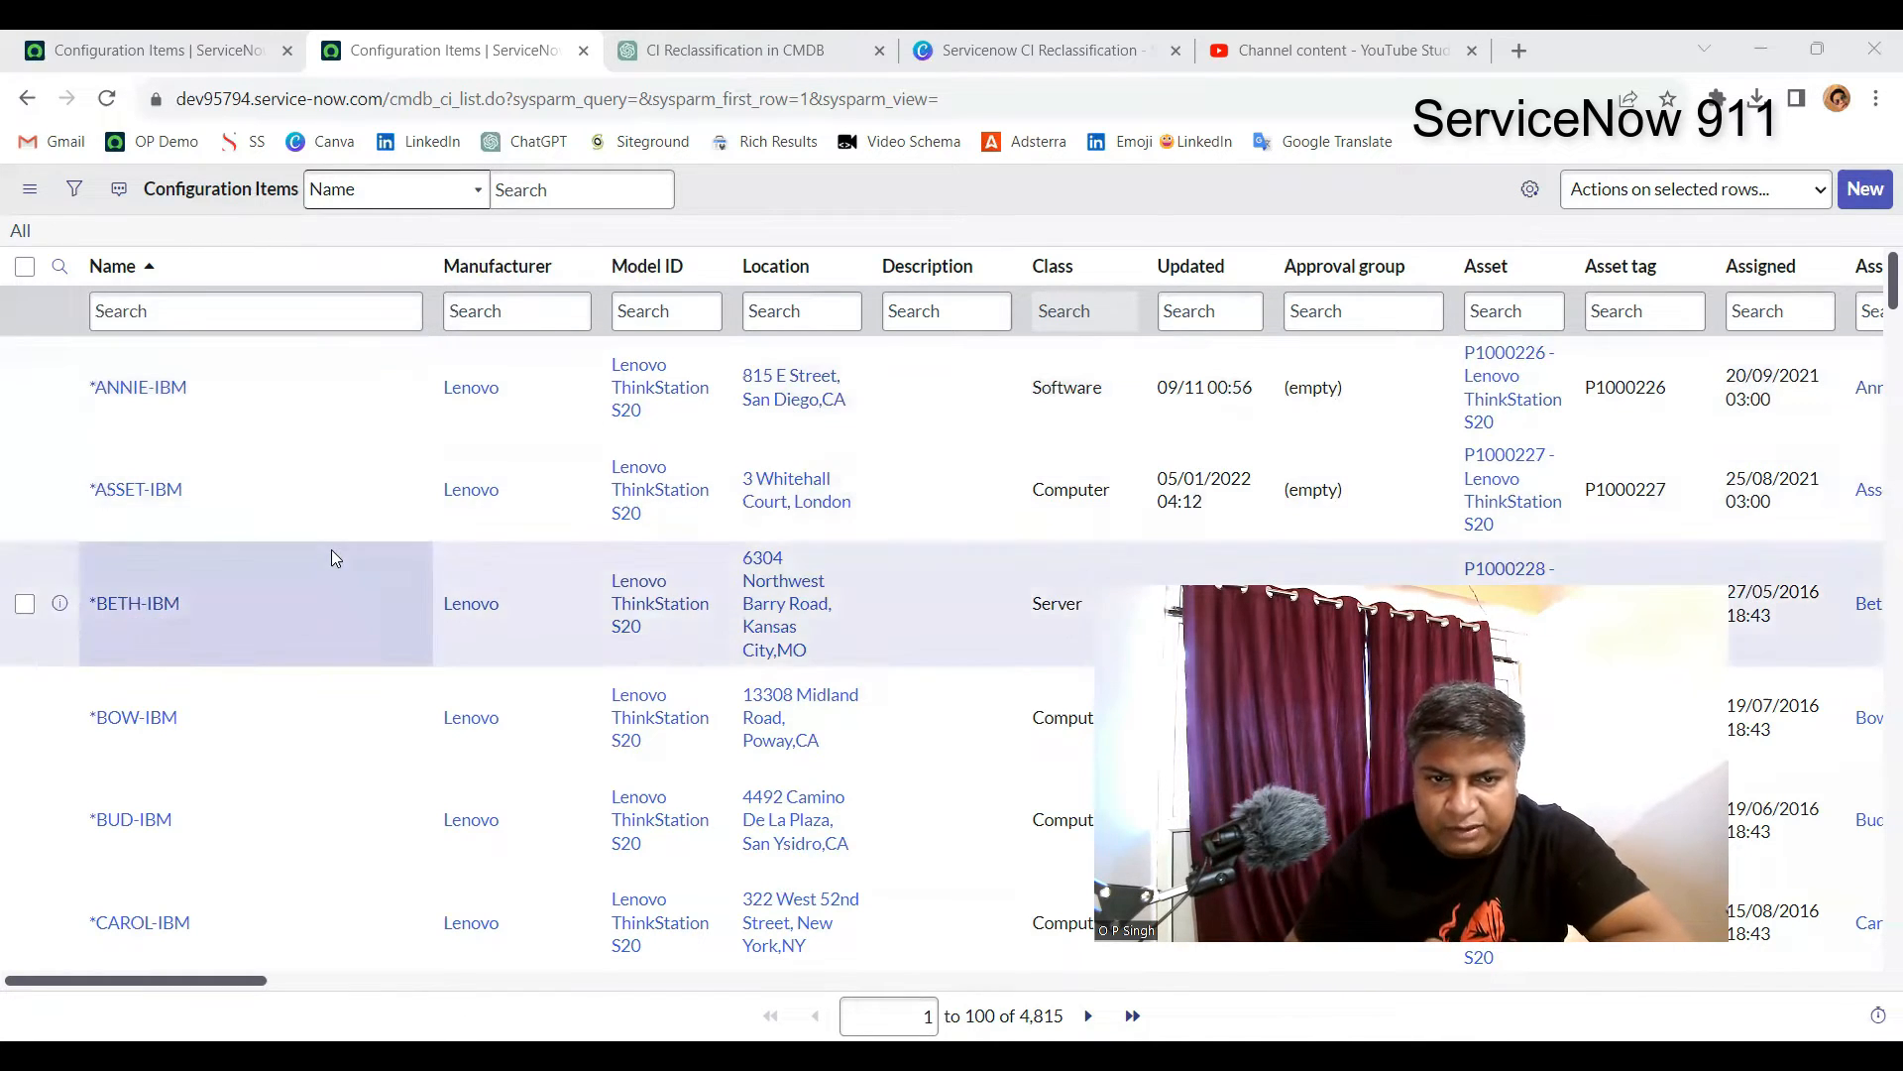
Filter the Configuration Items list to show only *BOW-IBM via Show Matching
{"action": "scroll", "scroll_direction": "down", "scroll_amount": 3}
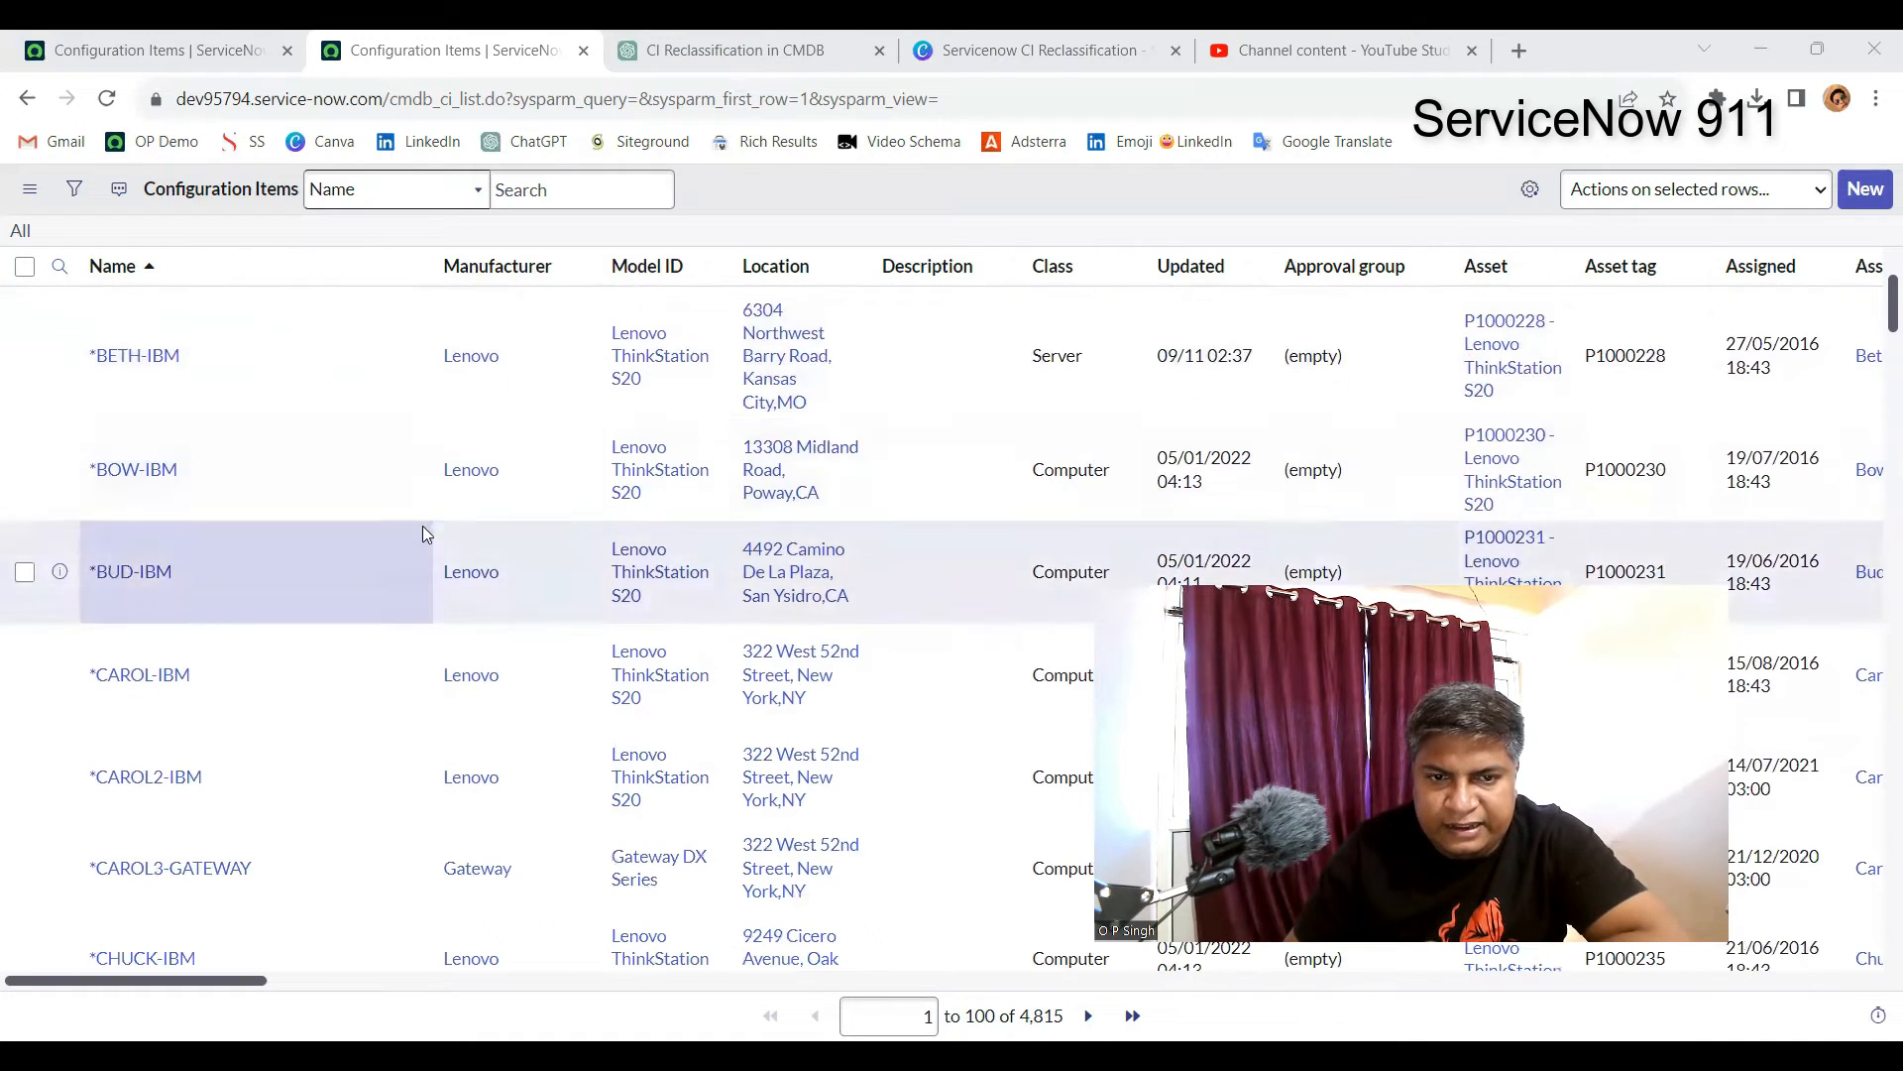
{"action": "left_click", "coordinate": [247, 482]}
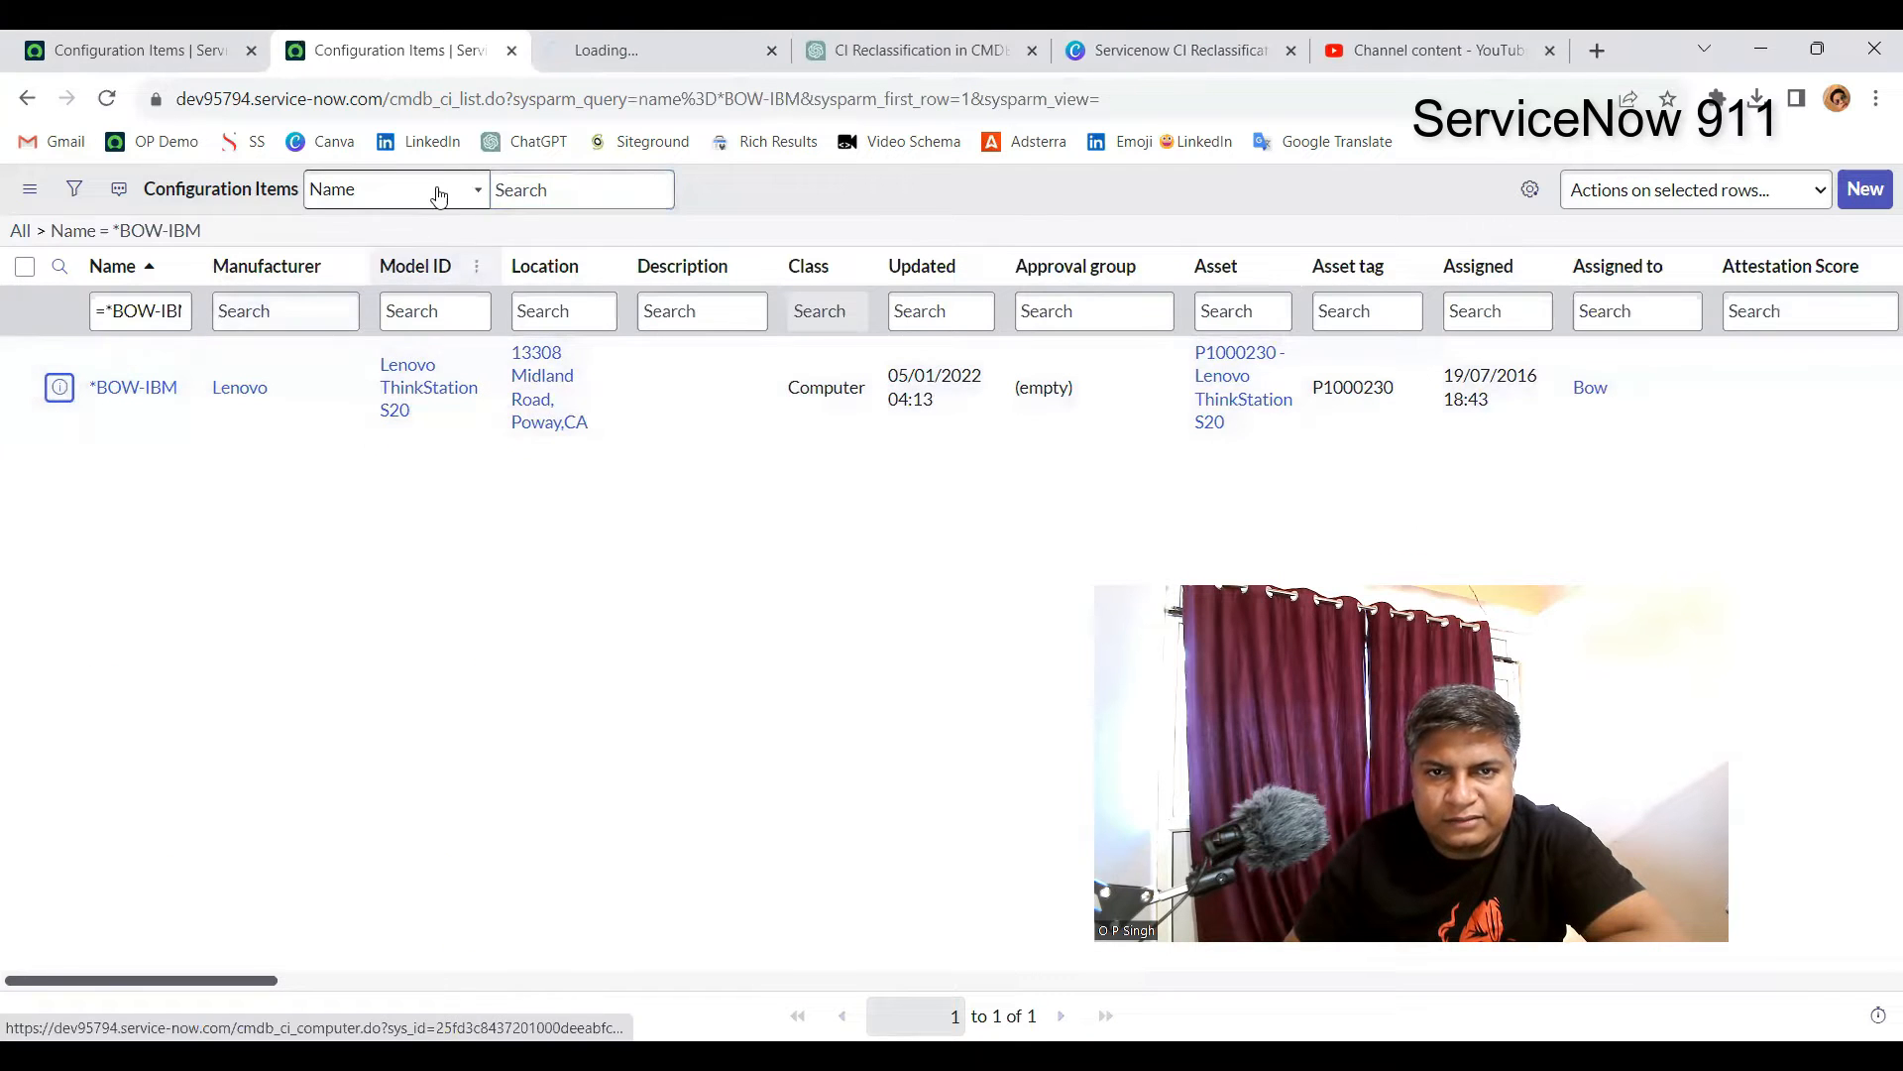
Edit *BOW-IBM's Class cell in the list from Computer to Server and save
{"action": "left_click", "coordinate": [133, 387]}
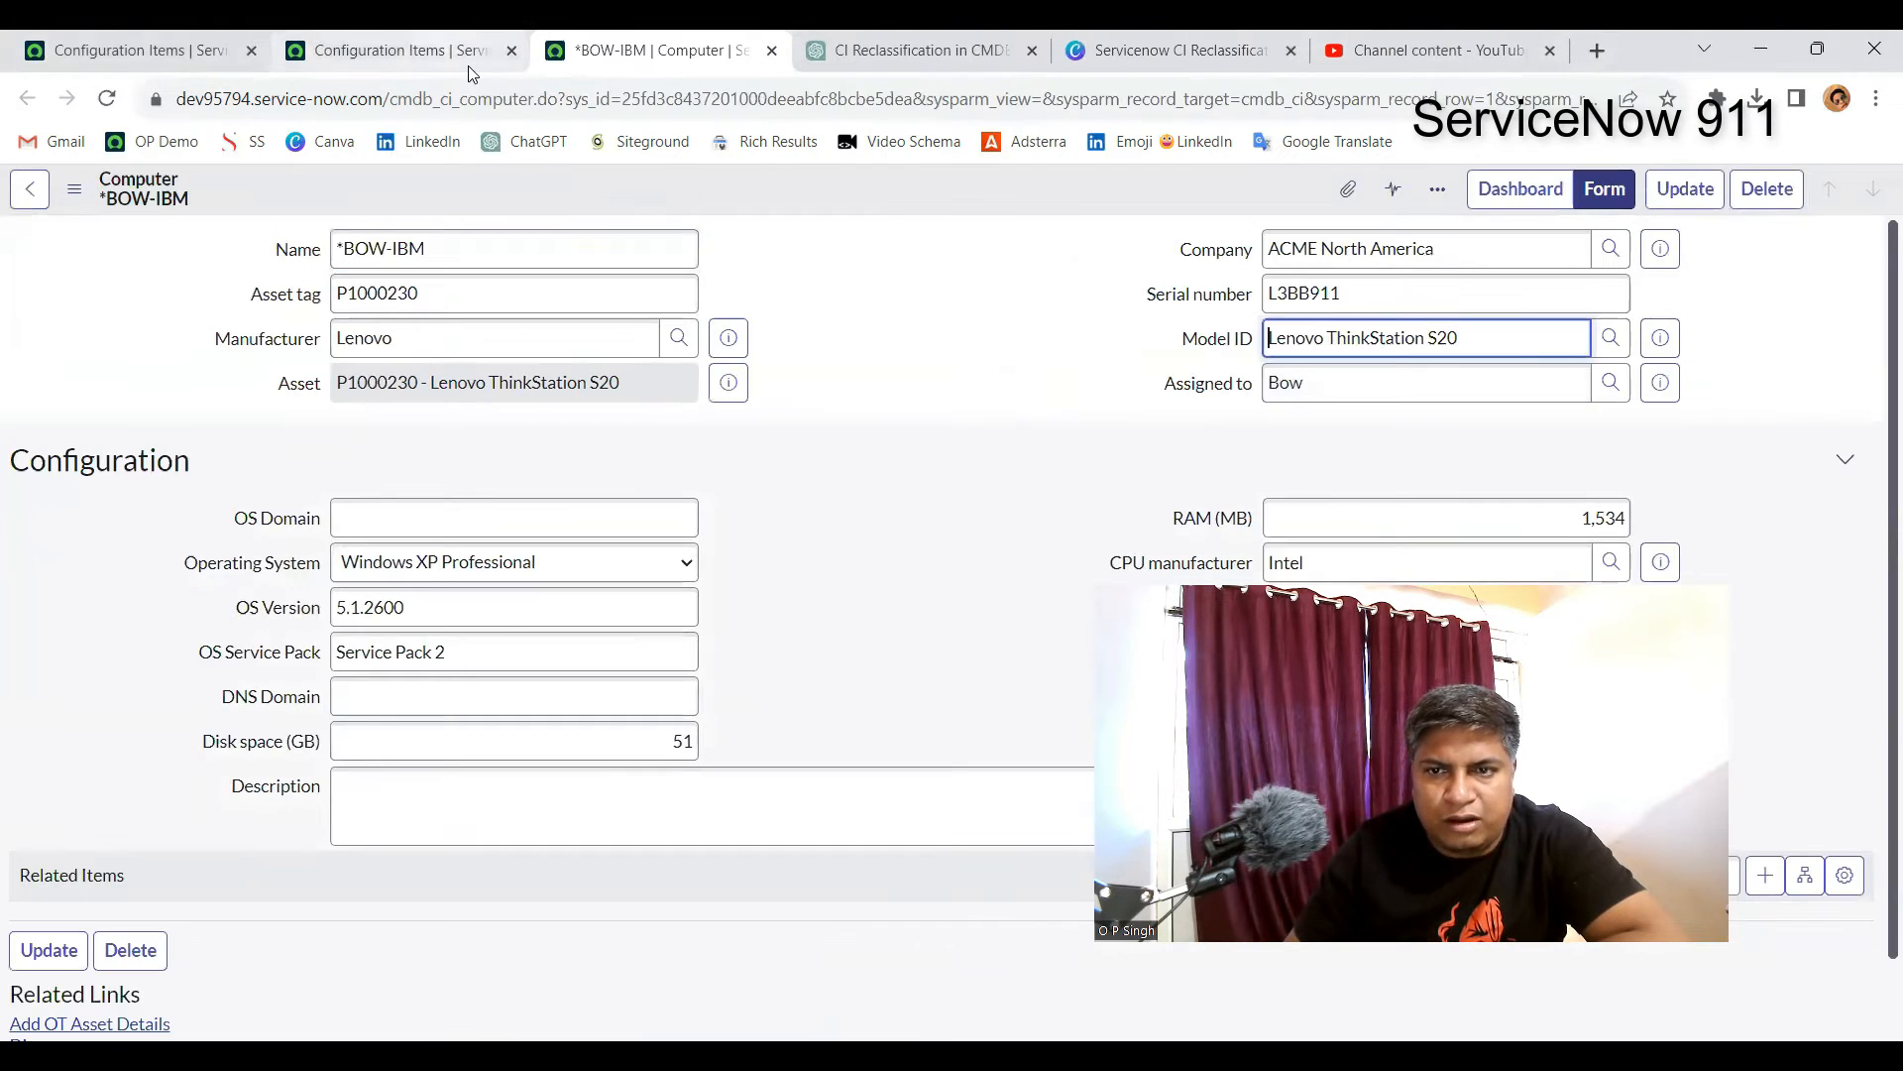
{"action": "left_click", "coordinate": [394, 49]}
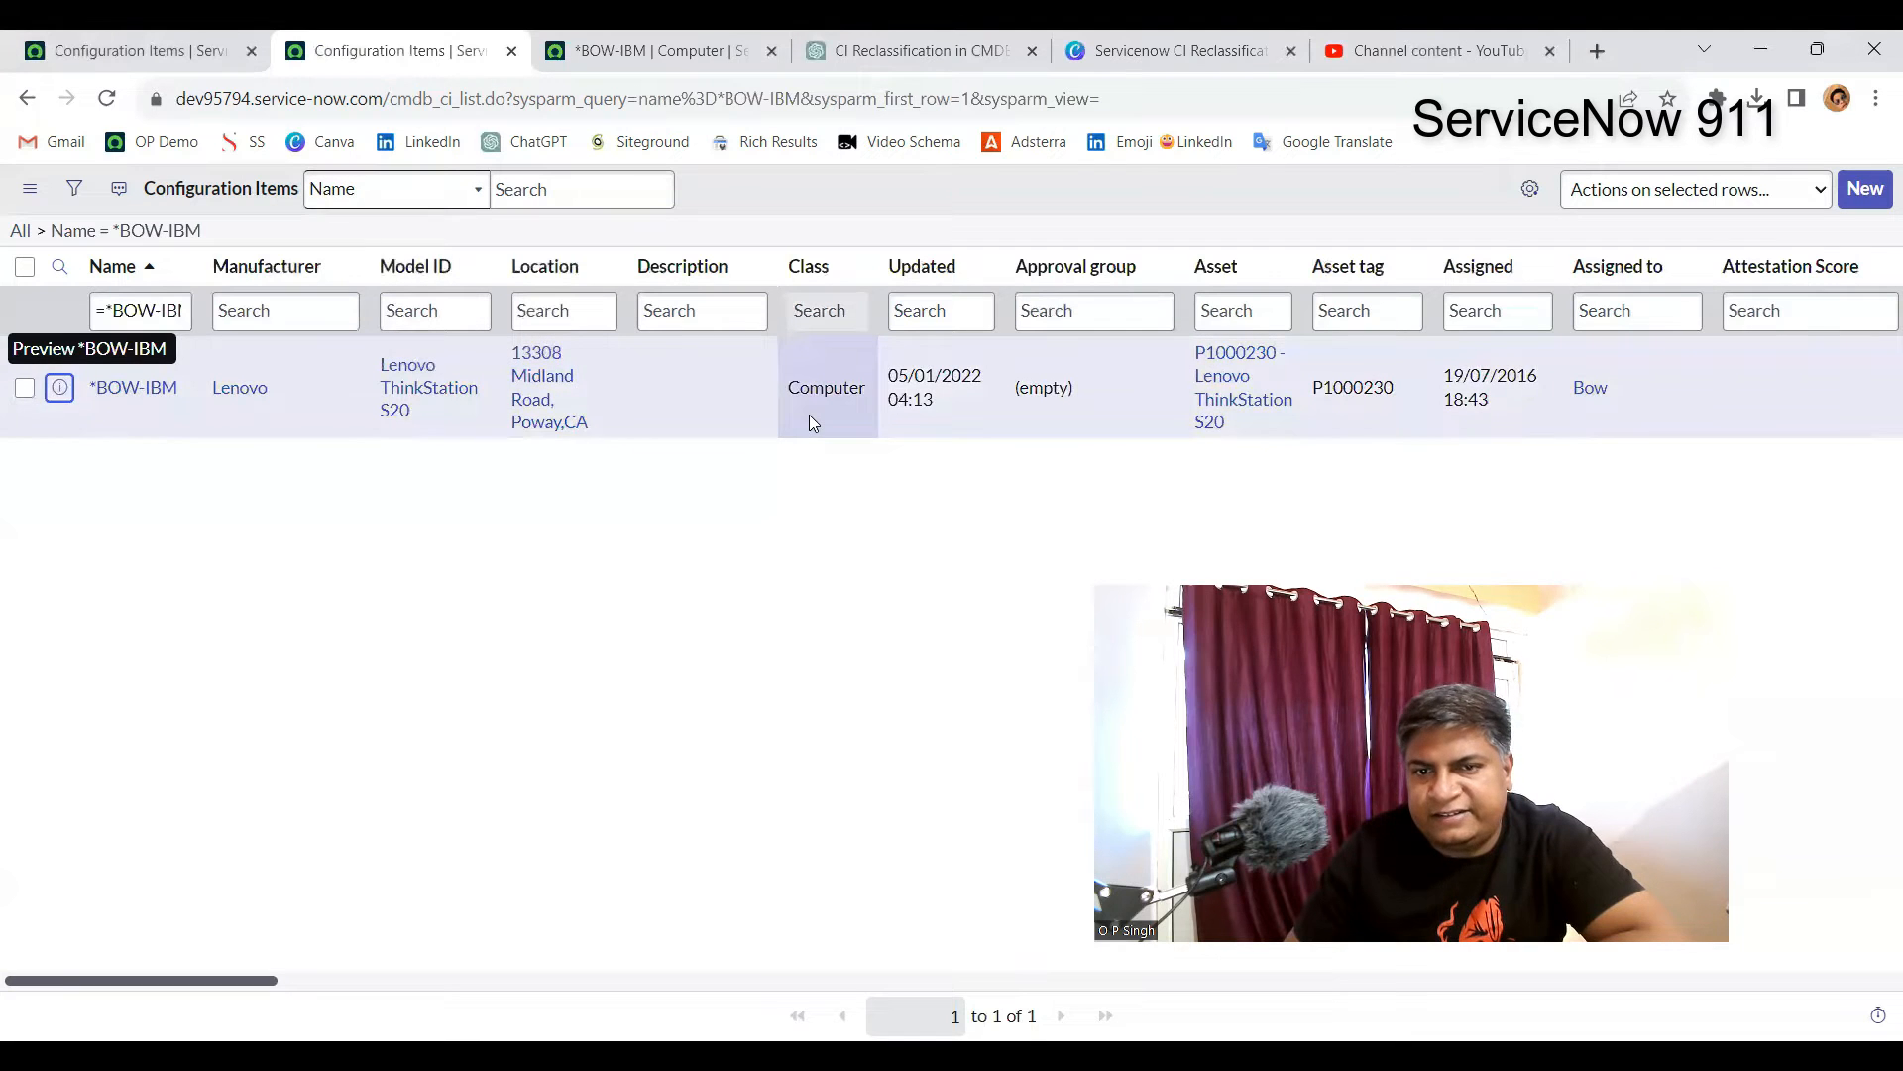
{"action": "double_click", "coordinate": [827, 388]}
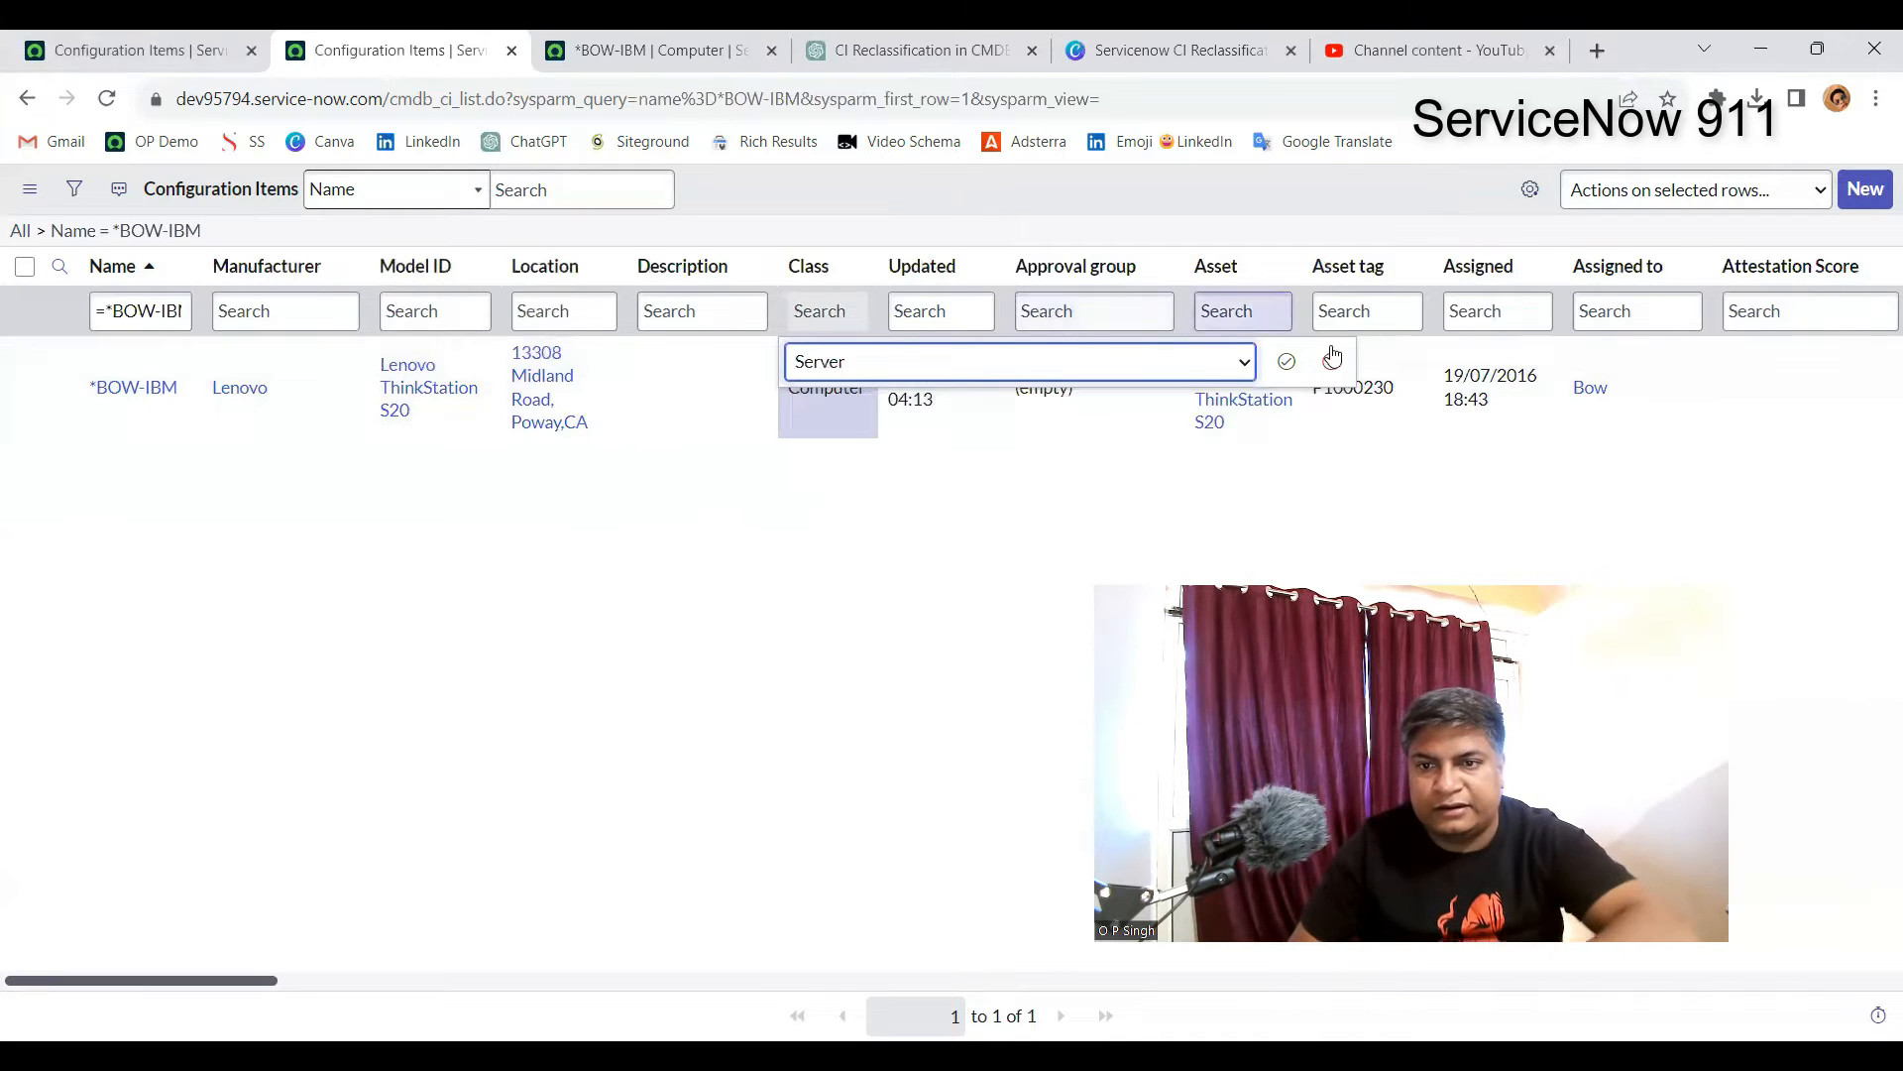
{"action": "left_click", "coordinate": [1286, 361]}
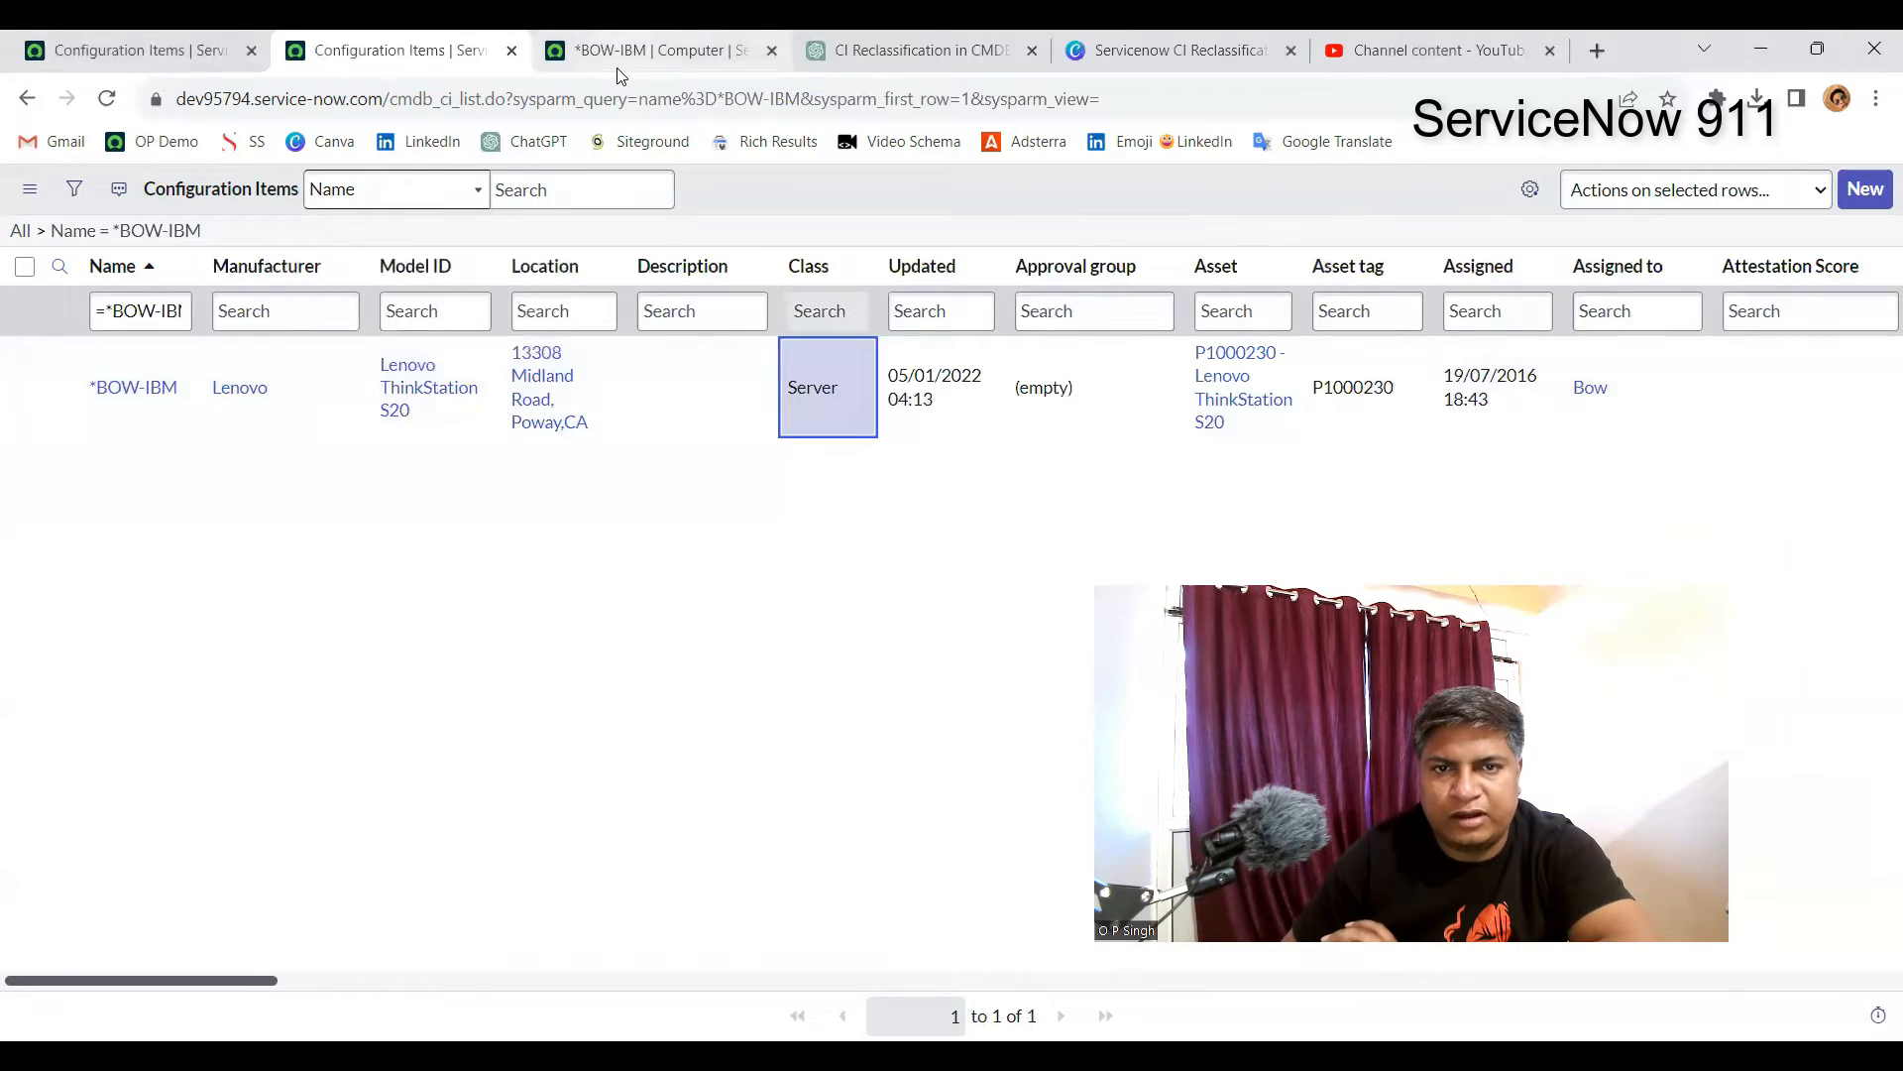
{"action": "left_click", "coordinate": [134, 387]}
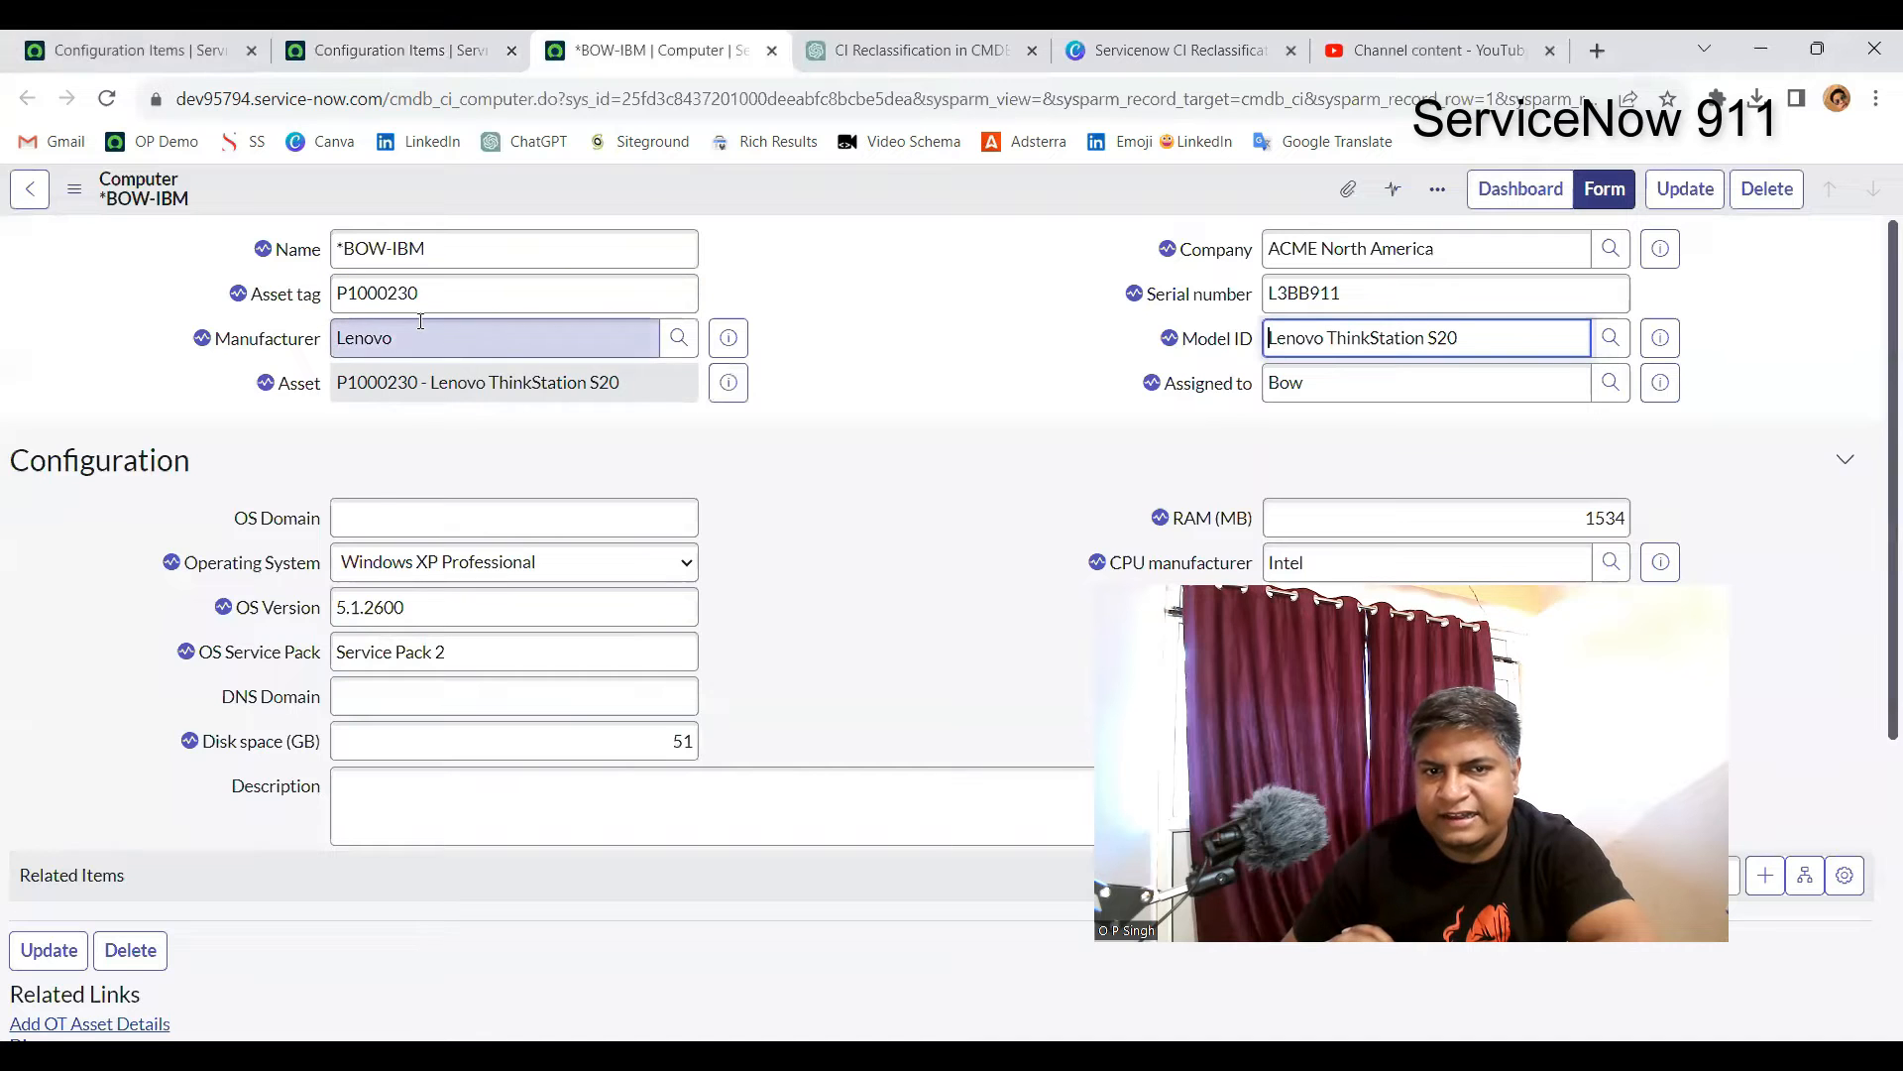
Reload the *BOW-IBM form from the header context menu
{"action": "left_click", "coordinate": [513, 517]}
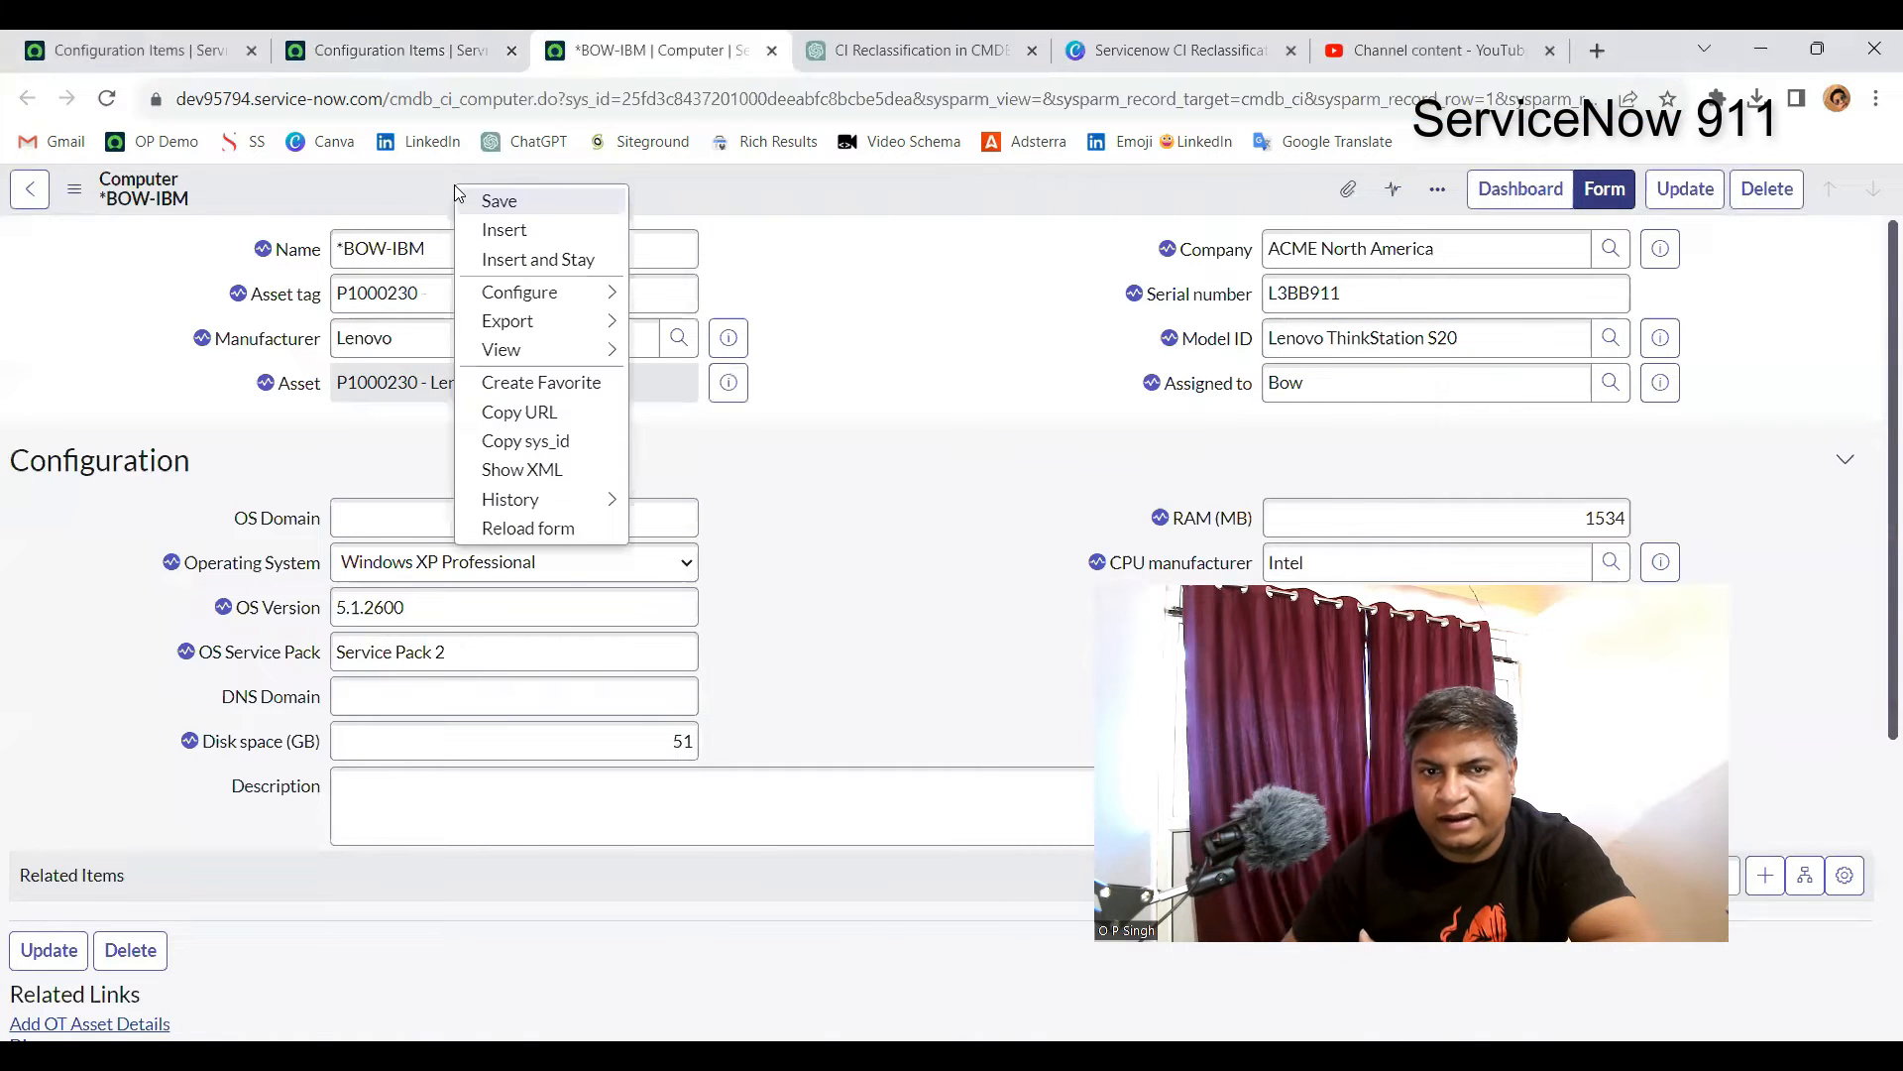
{"action": "left_click", "coordinate": [499, 200]}
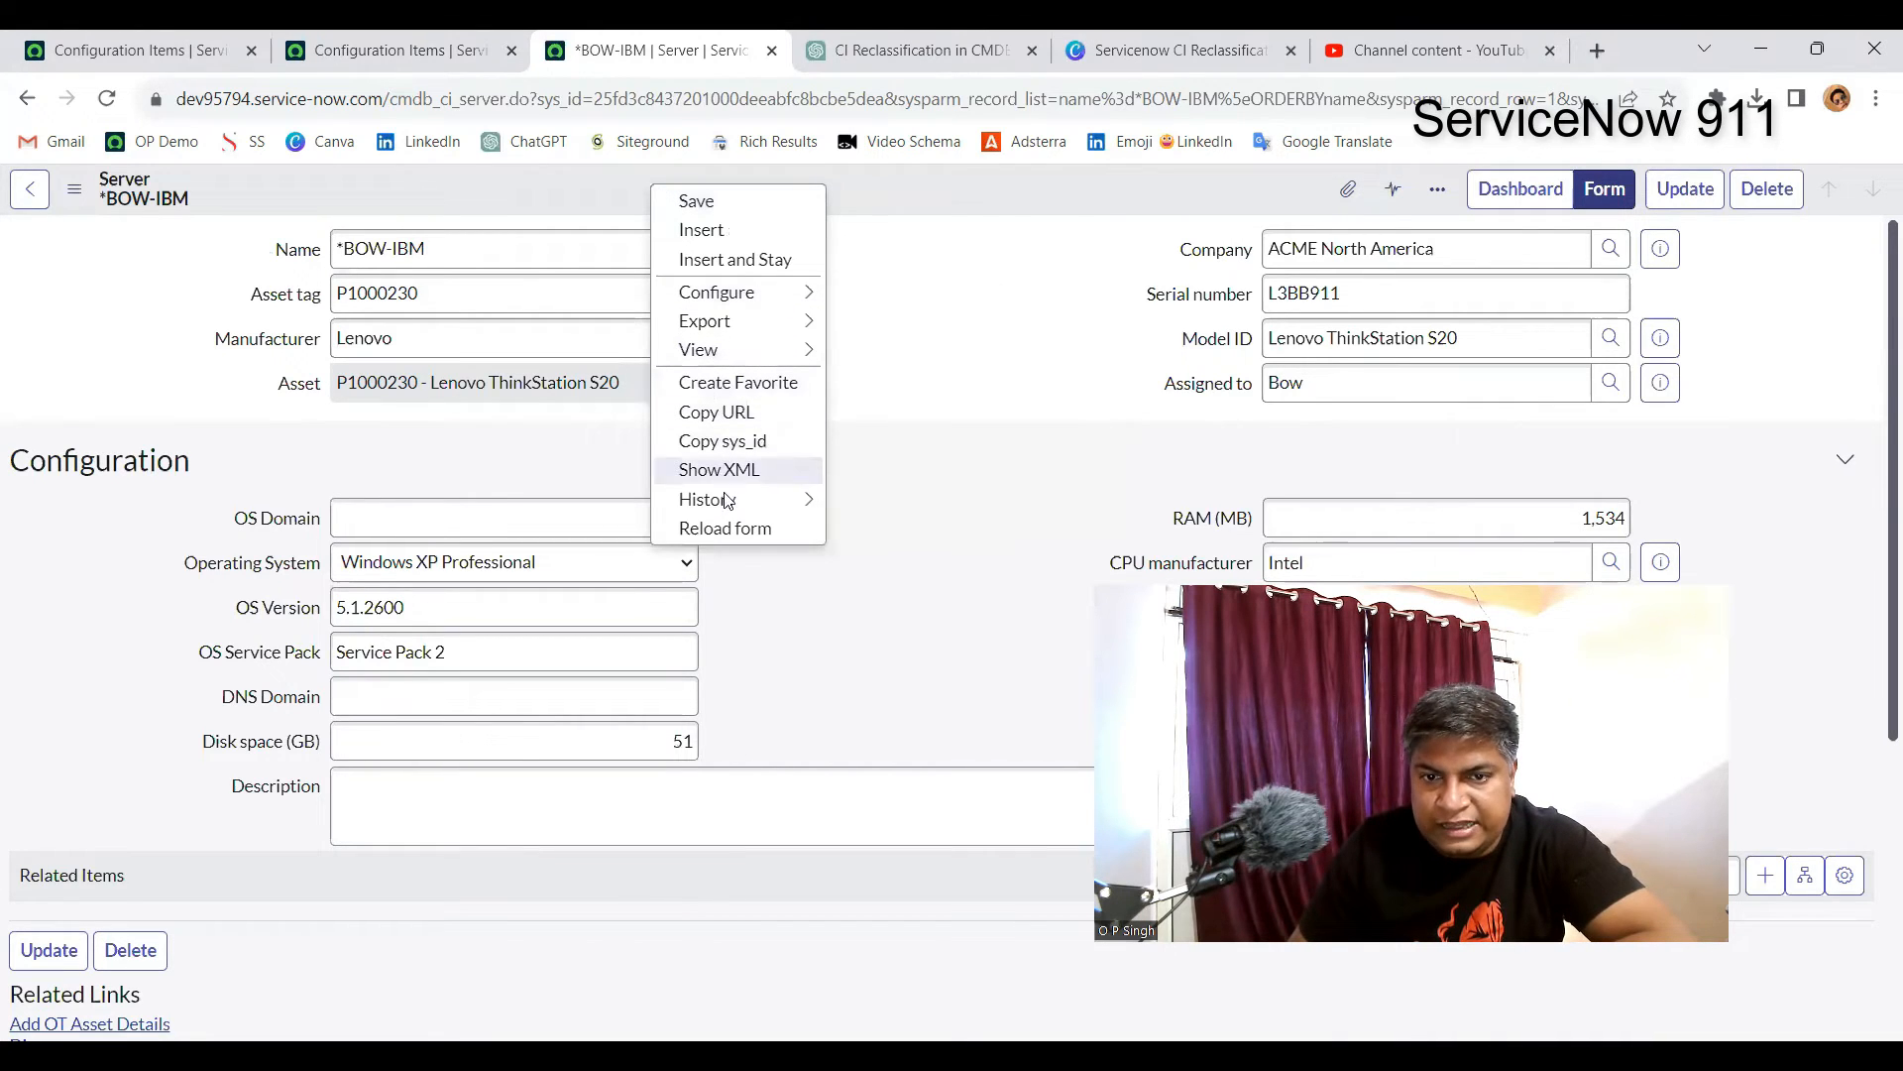
Open History > List for *BOW-IBM and highlight the Class change from Computer
{"action": "left_click", "coordinate": [707, 500]}
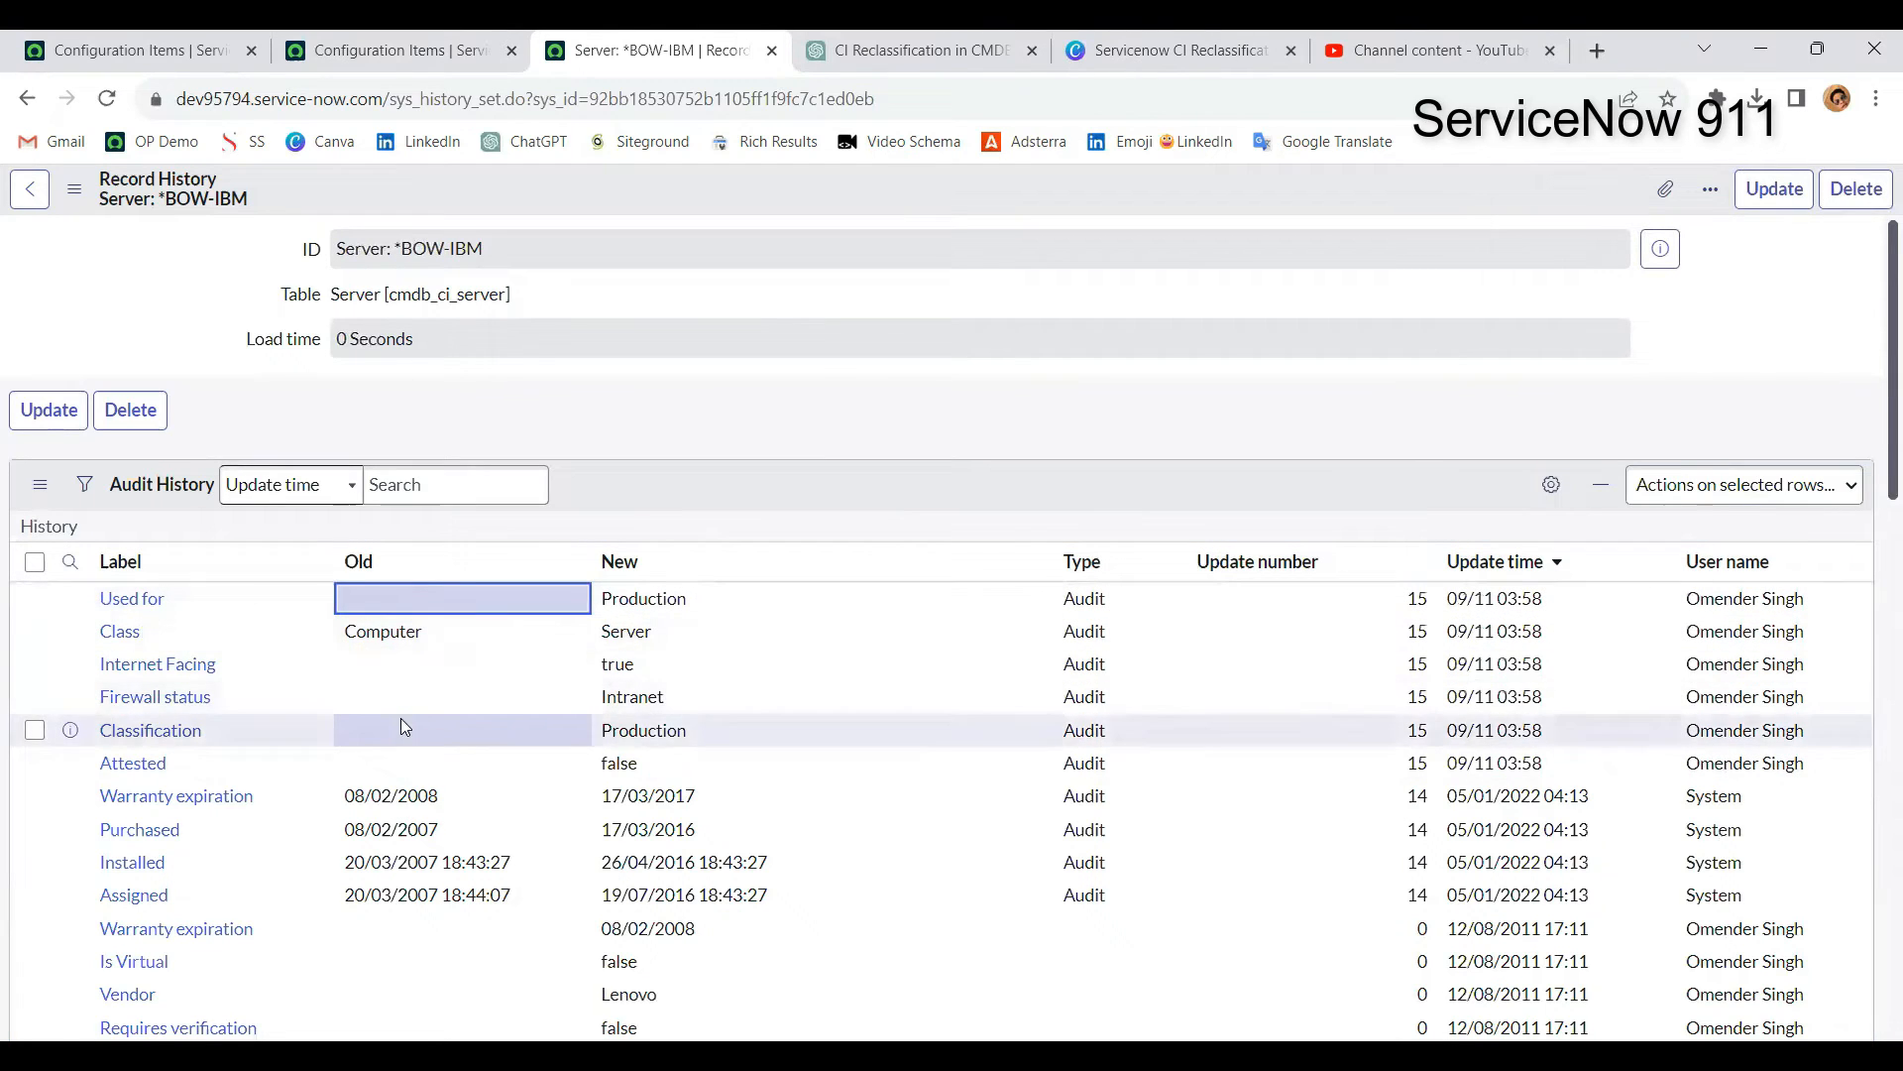
{"action": "left_click", "coordinate": [462, 632]}
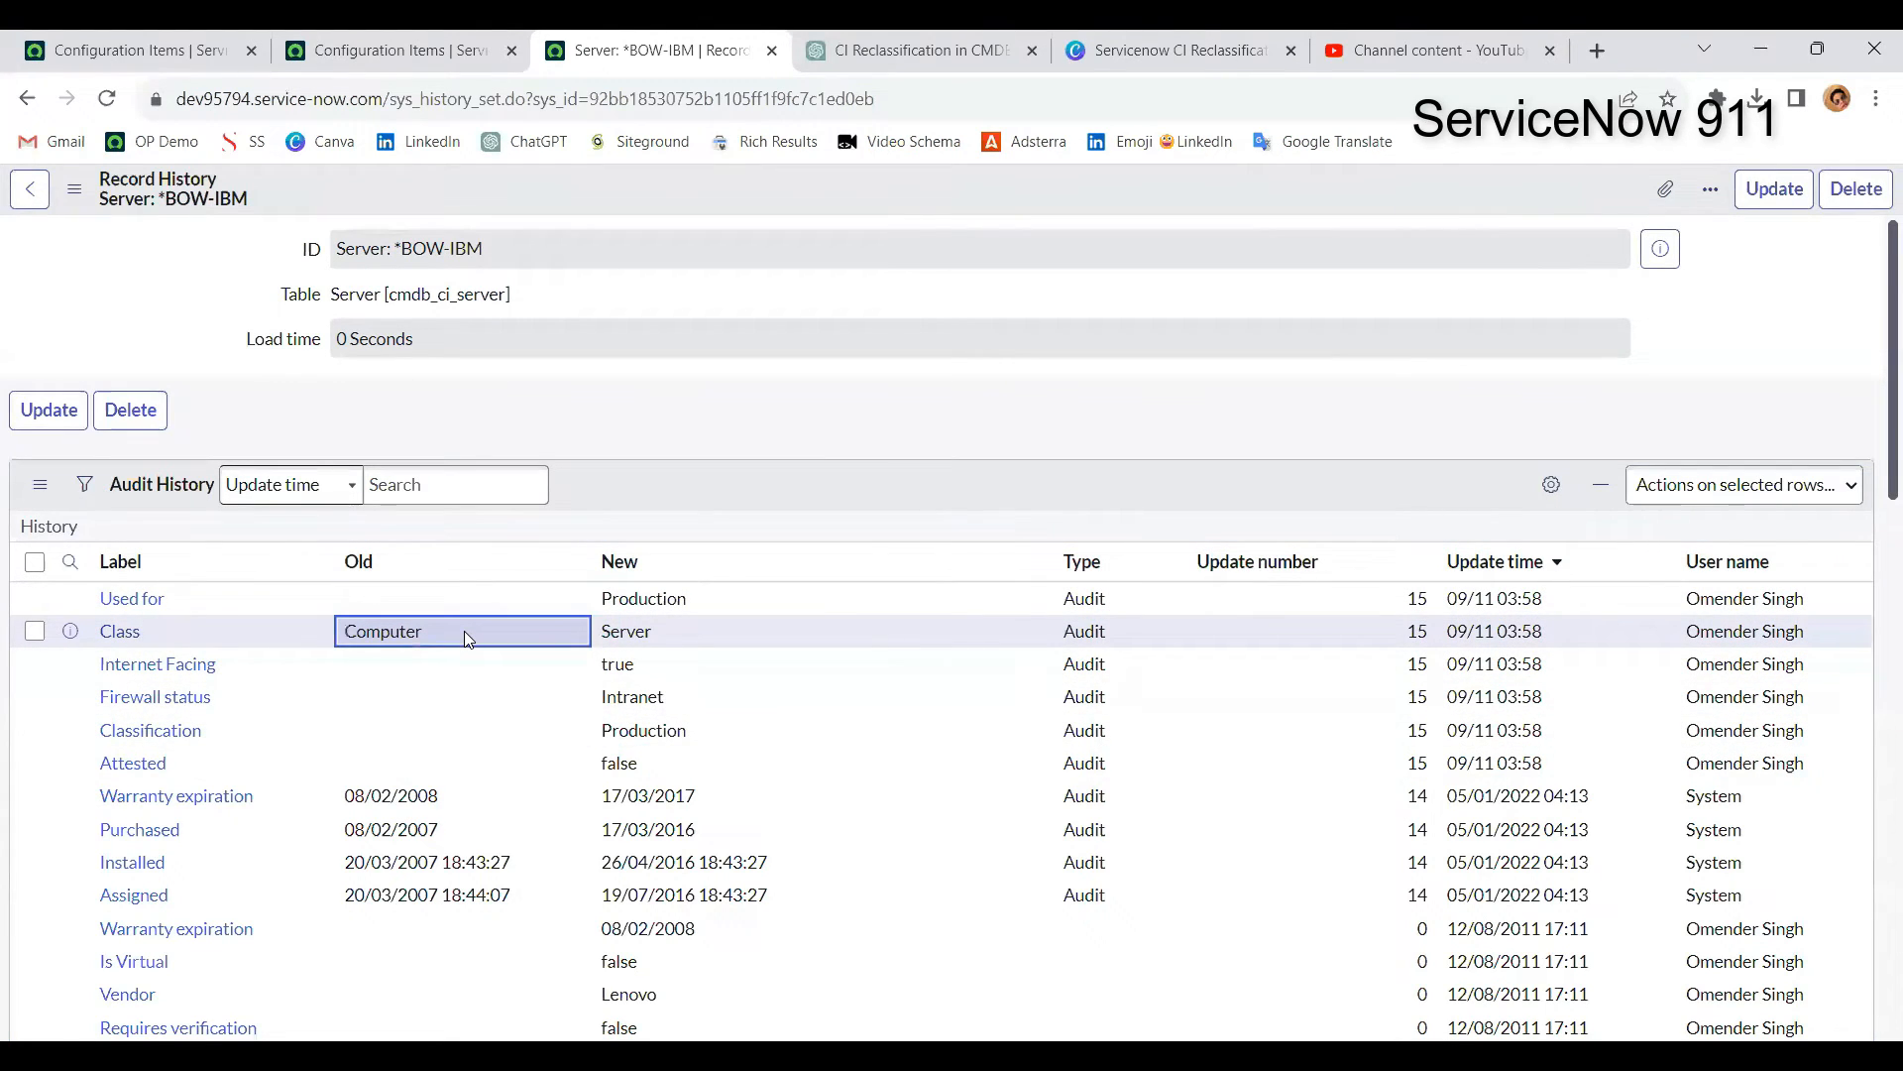